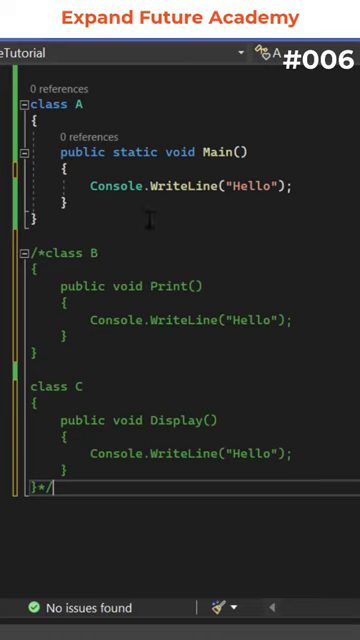
{"action": "mouse_move", "coordinate": [113, 186]}
{"action": "type", "text": "/// This is XML comment"}
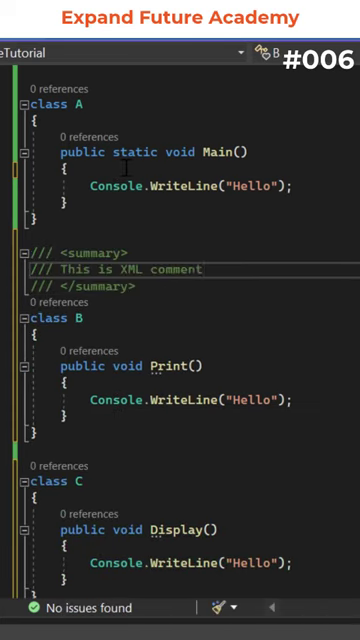
{"action": "type", "text": "B ob"}
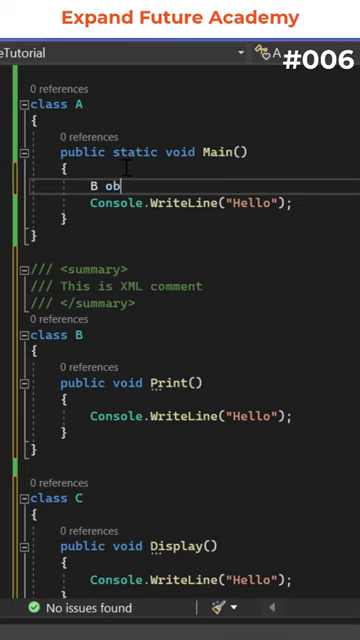
{"action": "type", "text": "= new B();"}
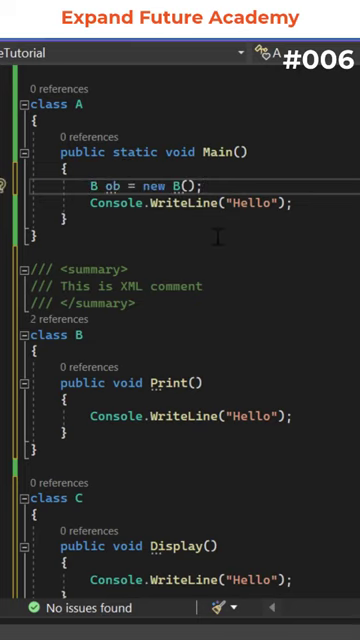